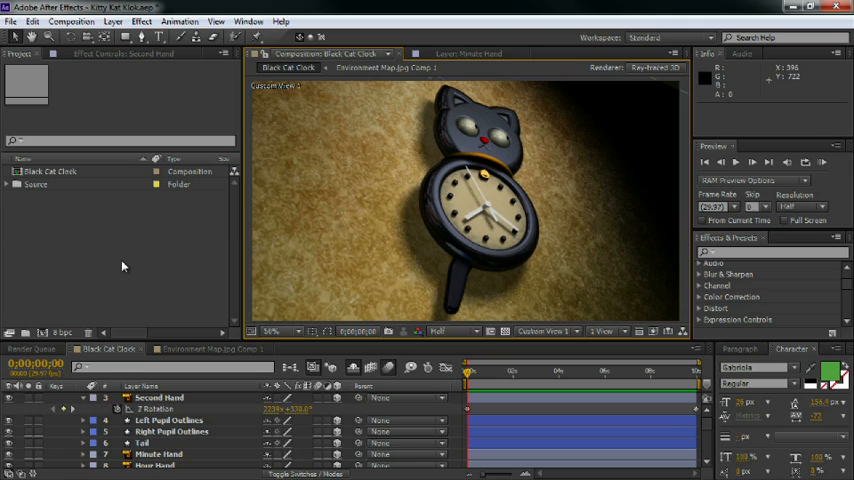
mouse_move(238, 256)
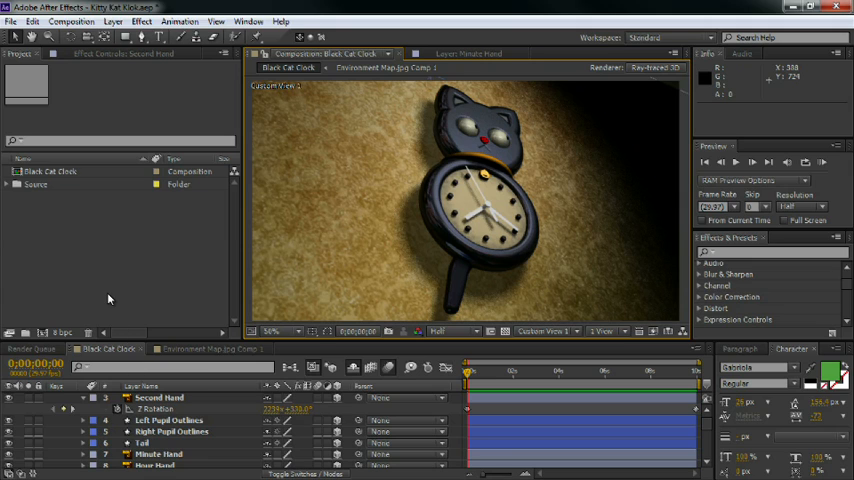
- Move the current-time indicator forward to a later moment in the clock animation
left_click(736, 162)
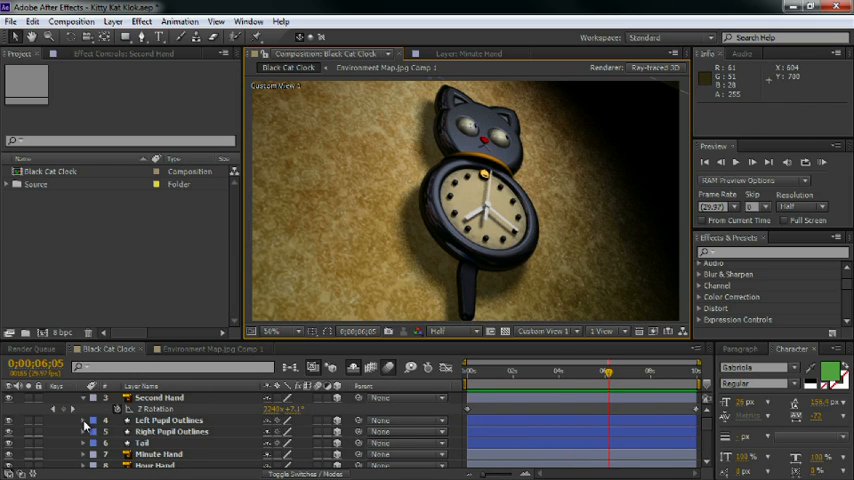
- Expand the Left Pupil Outlines layer to expose its Y Rotation expression
left_click(94, 416)
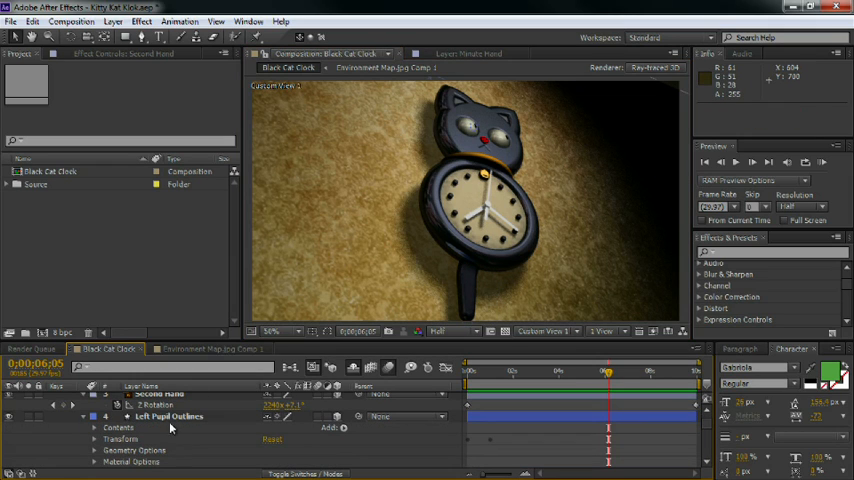
left_click(170, 416)
type("loopOut(\"pingpong\")")
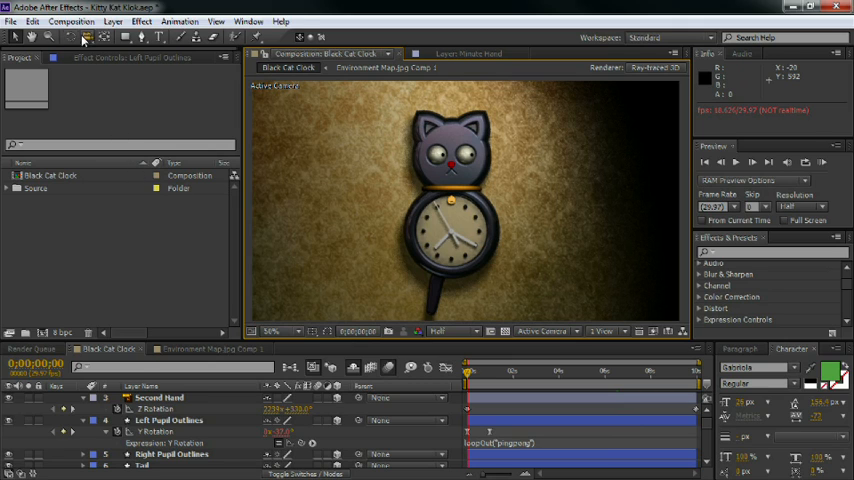
- Run Composition > Cache Work Area in Background so frames begin rendering
left_click(72, 20)
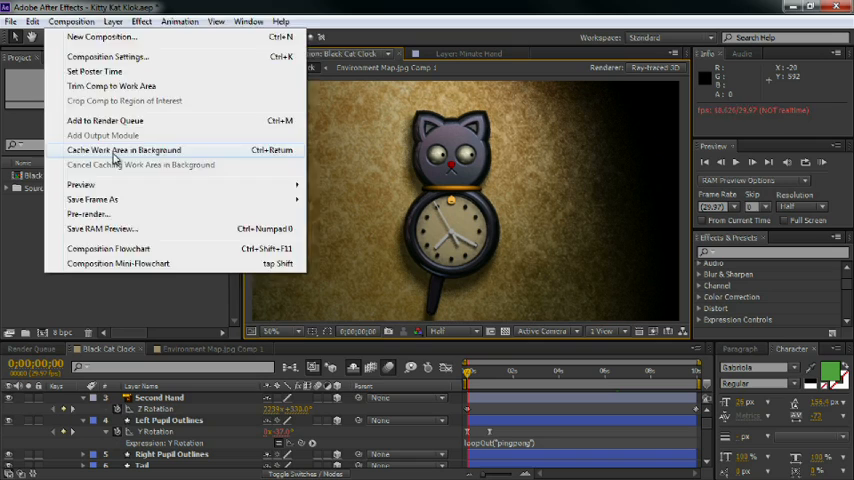
left_click(124, 148)
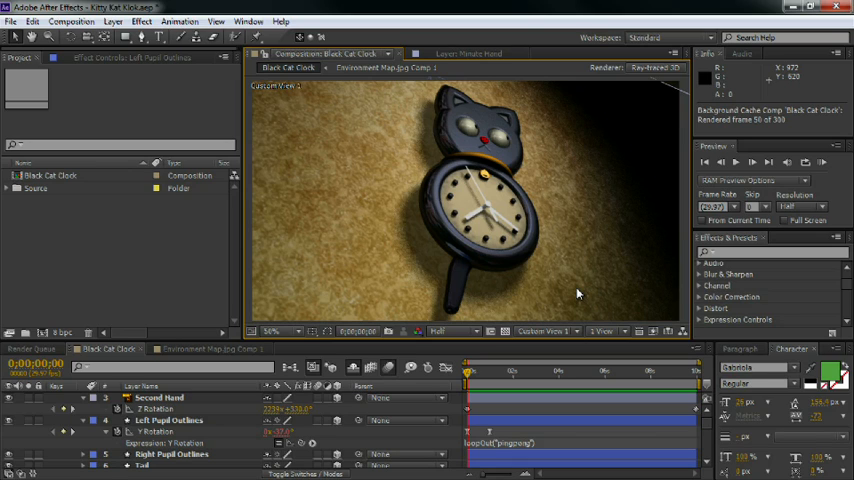
mouse_move(520, 344)
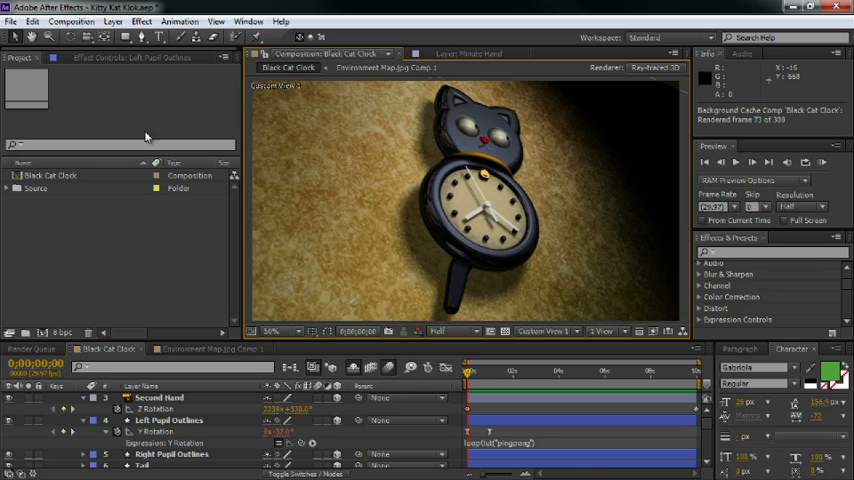
- Confirm Enable Disk Cache in the Media & Disk Cache preferences and close them
left_click(32, 20)
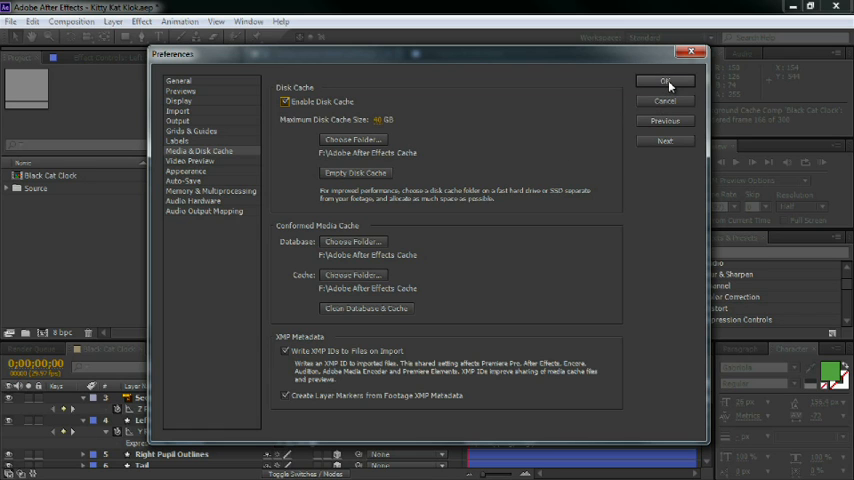
left_click(664, 80)
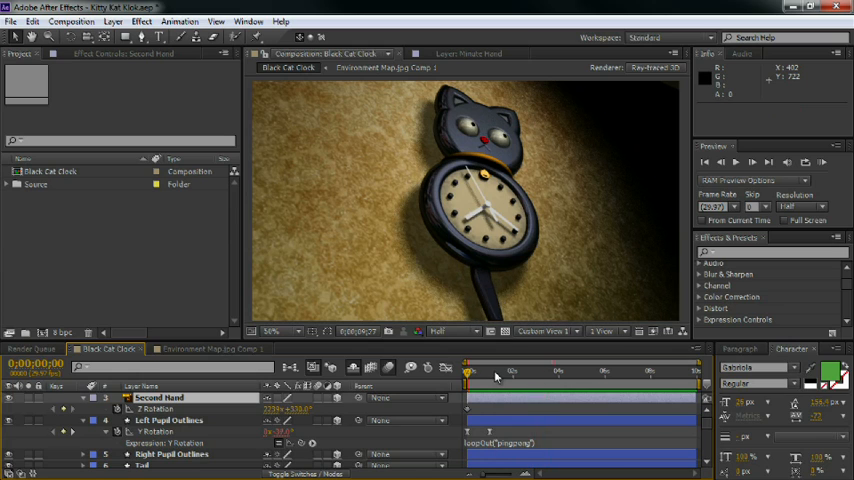
- Switch the 3D View popup to another custom view of the fully cached comp
left_click(544, 332)
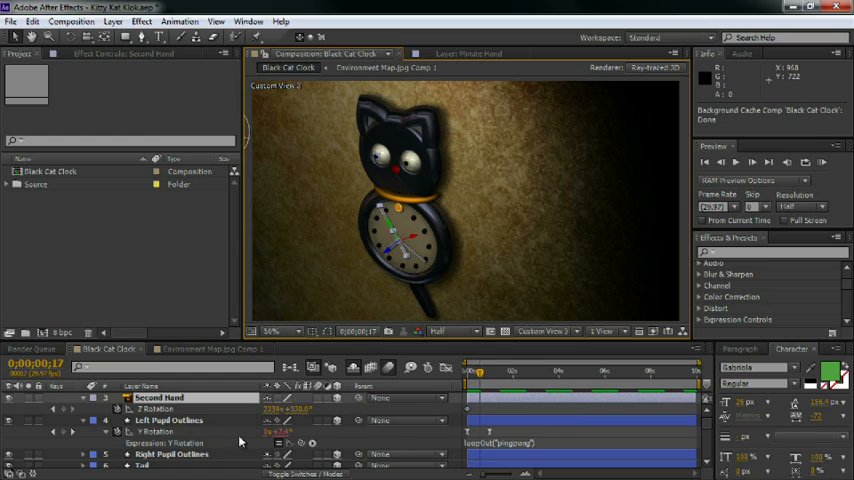
mouse_move(150, 462)
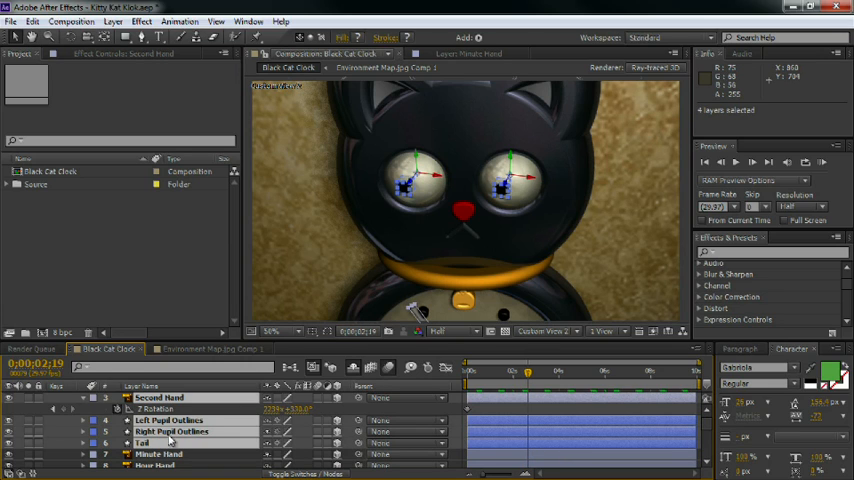
- Compare camera views, then return the comp to the Active Camera view
left_click(168, 420)
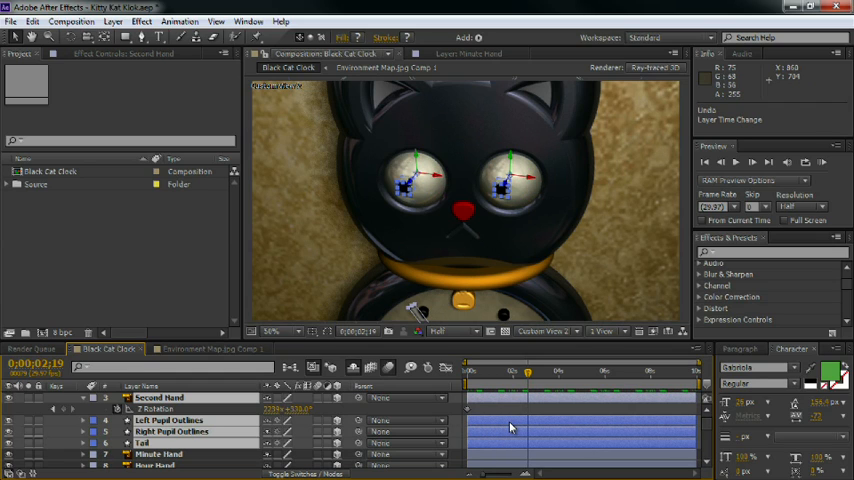
mouse_move(688, 236)
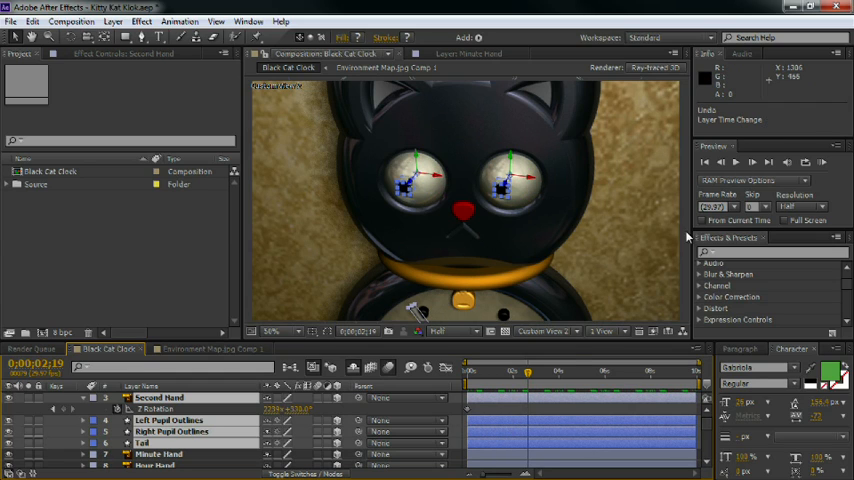
left_click(548, 332)
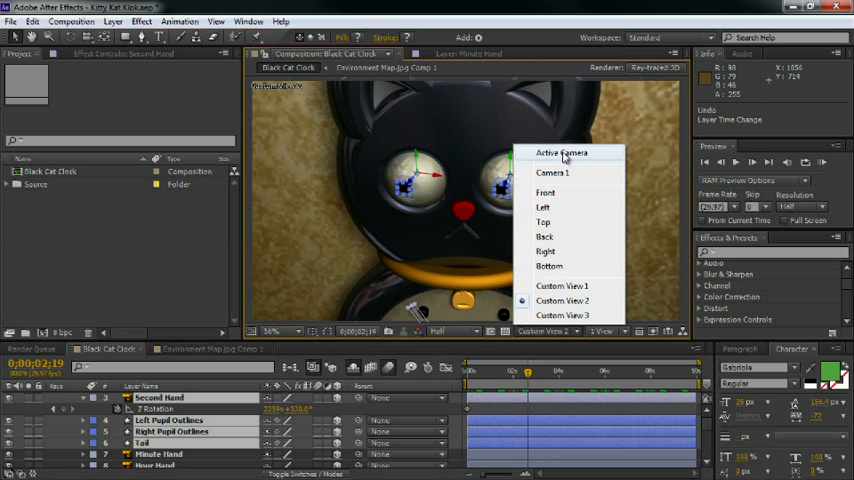
left_click(560, 152)
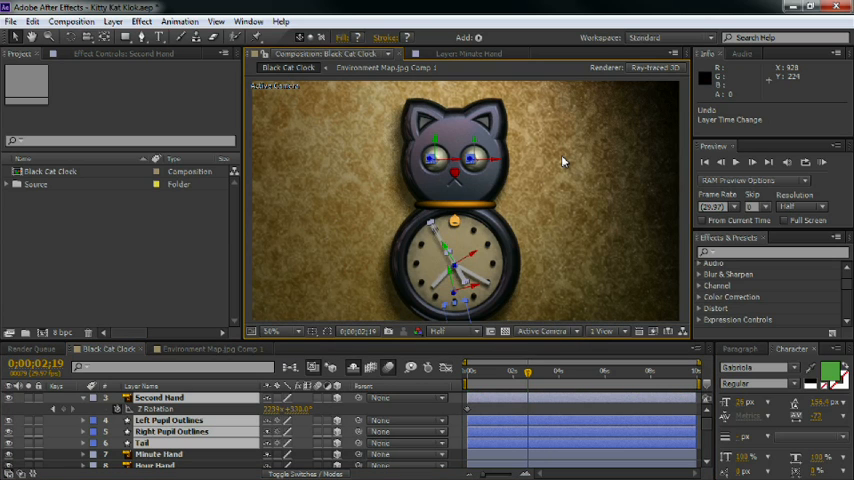
mouse_move(568, 400)
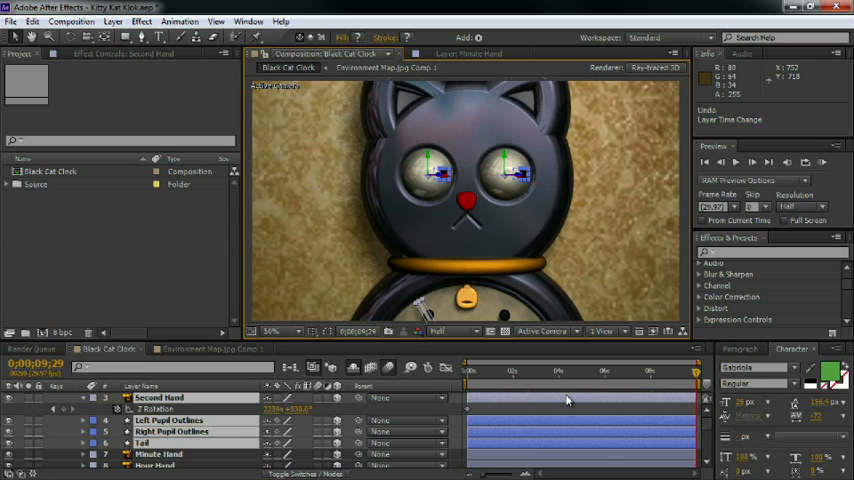
mouse_move(688, 418)
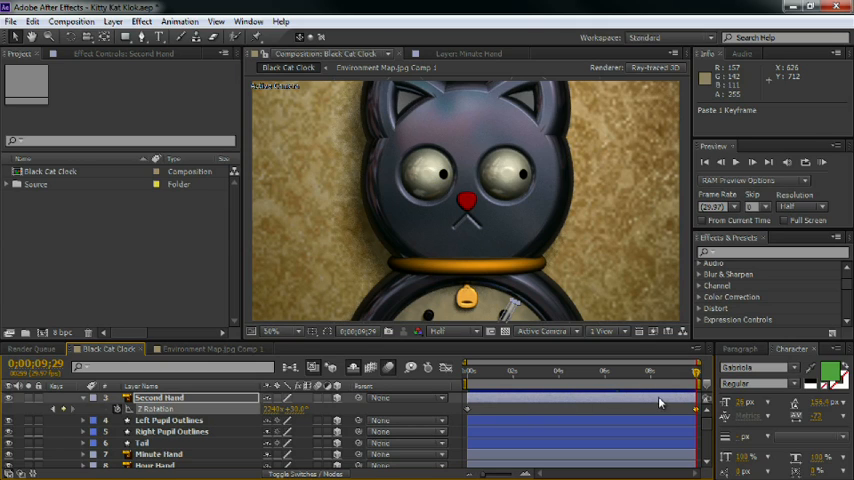
mouse_move(672, 404)
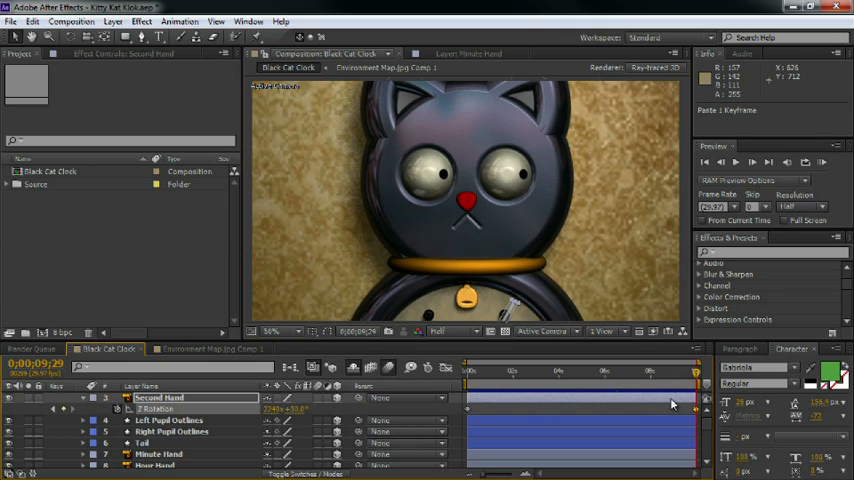
mouse_move(492, 396)
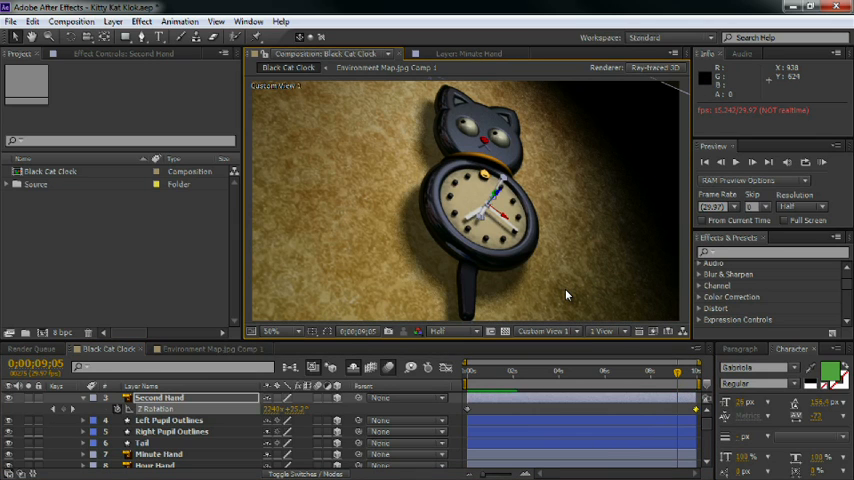
- Switch the 3D View popup back to the angled custom view of the whole clock
left_click(544, 332)
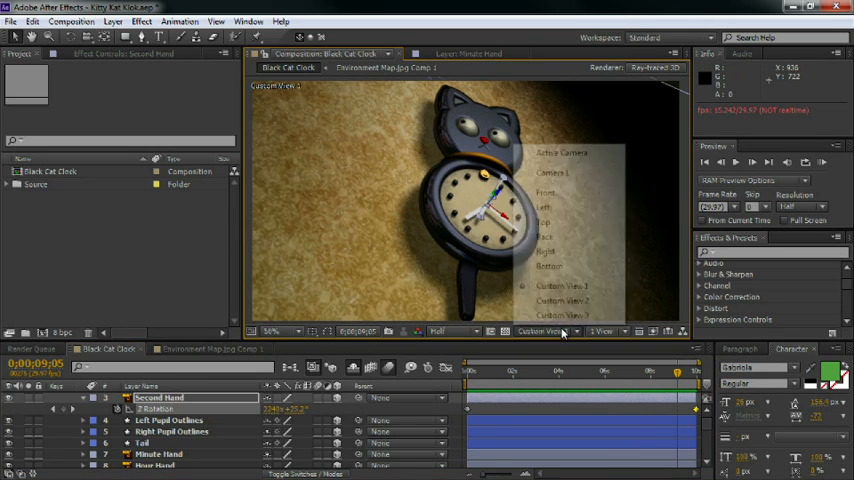